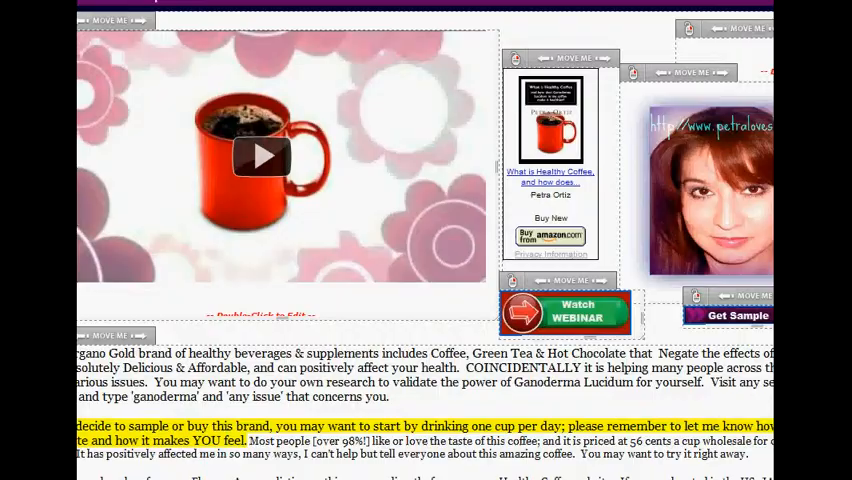
# - Add a text block and paste the imgur banner image code into its HTML source
pyautogui.scroll(-3)
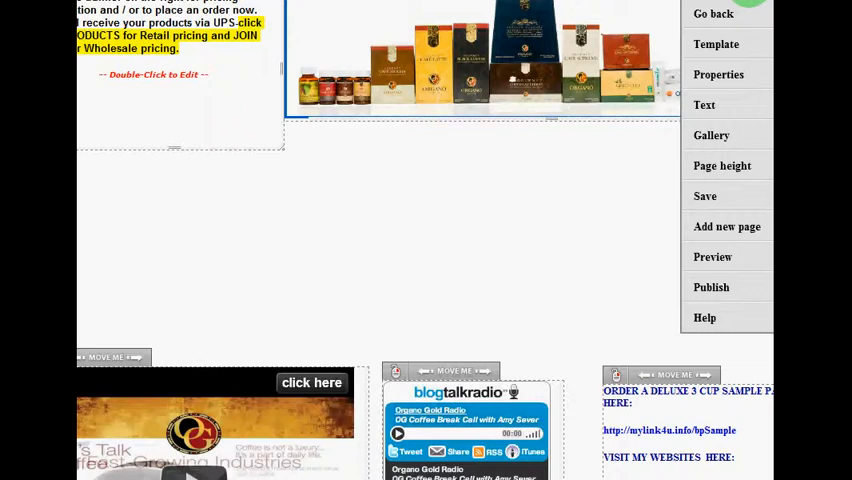
pyautogui.moveTo(704, 105)
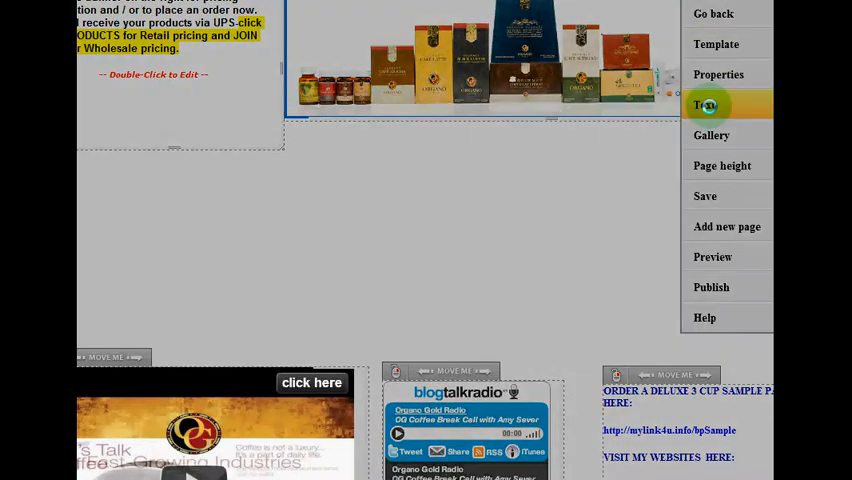
pyautogui.click(709, 104)
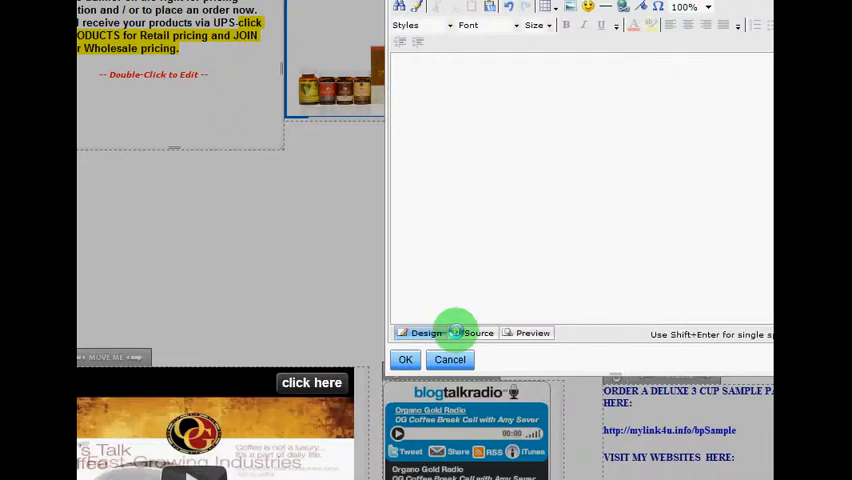
pyautogui.click(478, 315)
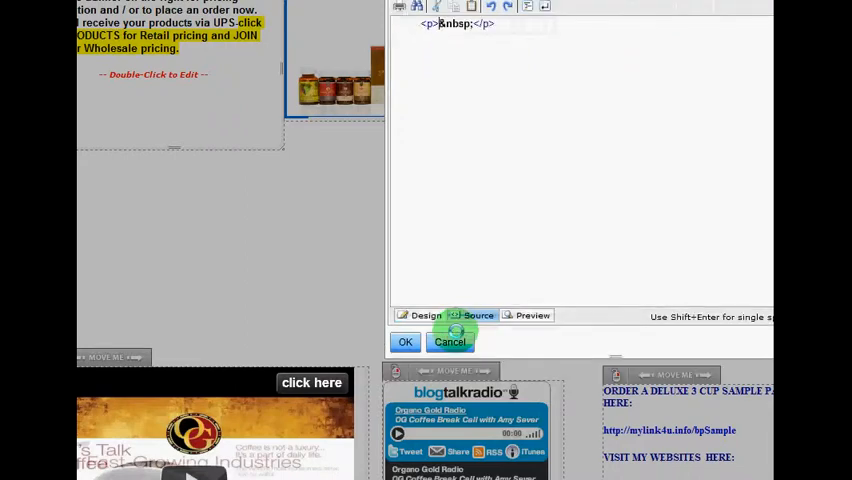
pyautogui.click(479, 315)
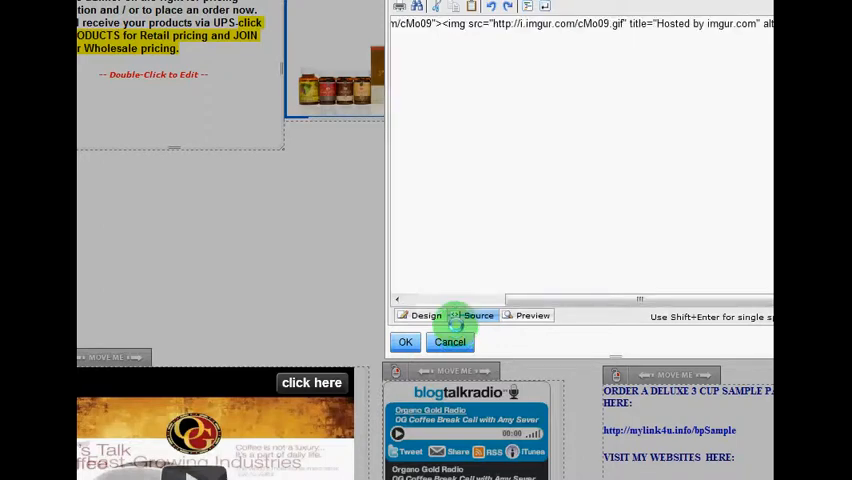
pyautogui.click(478, 315)
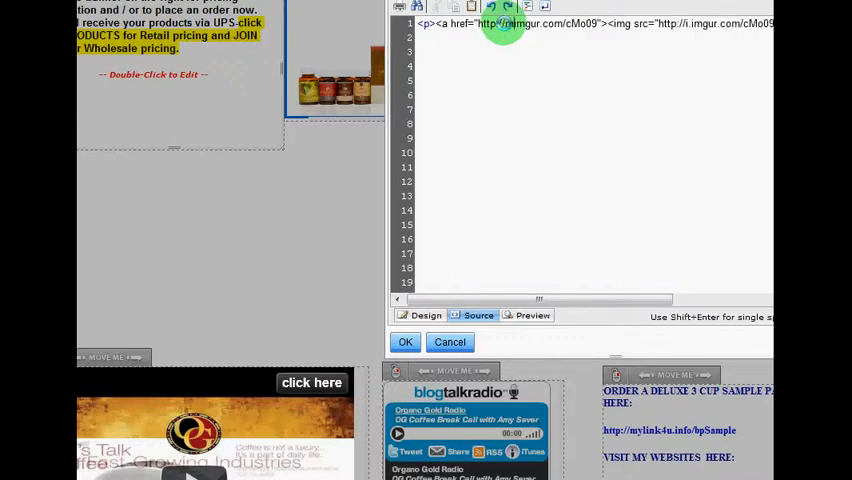
pyautogui.write('mylink4u')
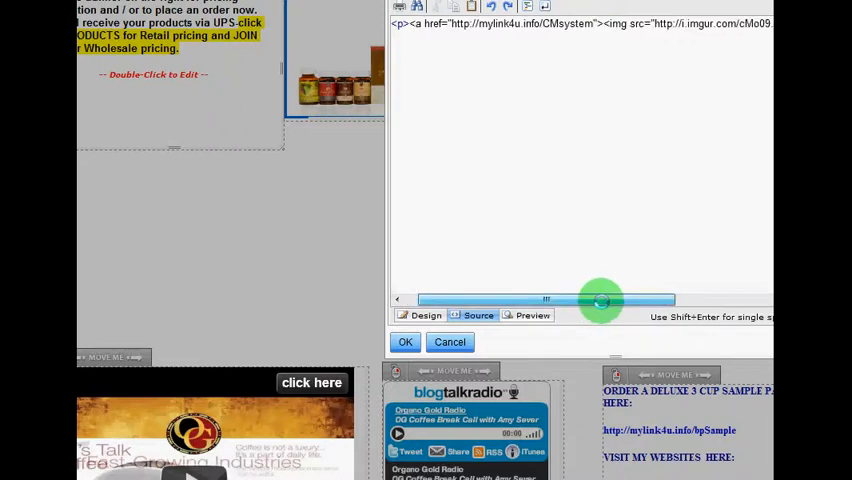
pyautogui.moveTo(600, 300); pyautogui.dragTo(650, 300)
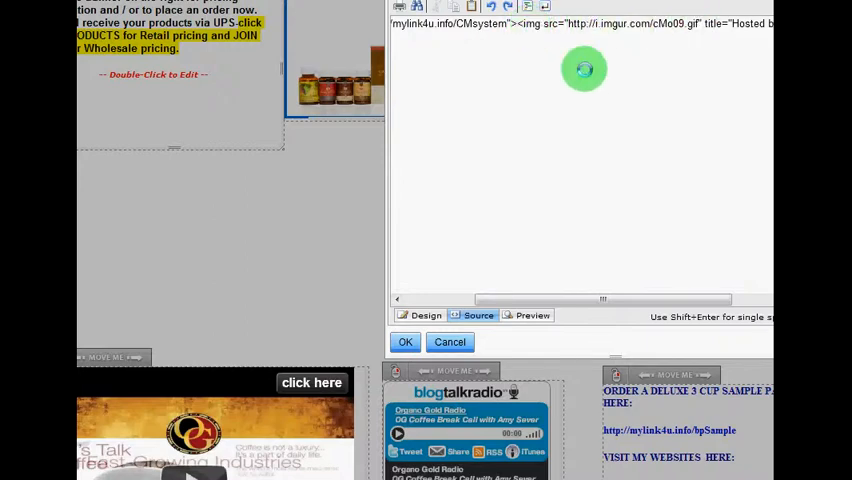
pyautogui.moveTo(558, 28)
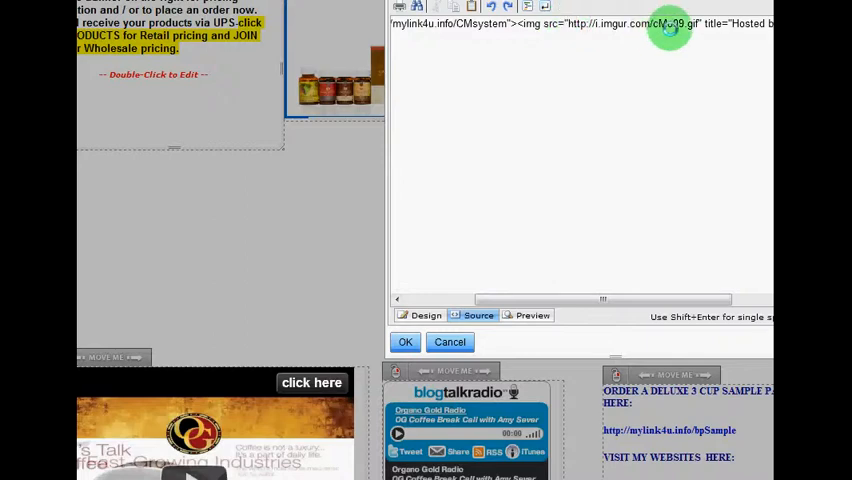
pyautogui.moveTo(672, 46)
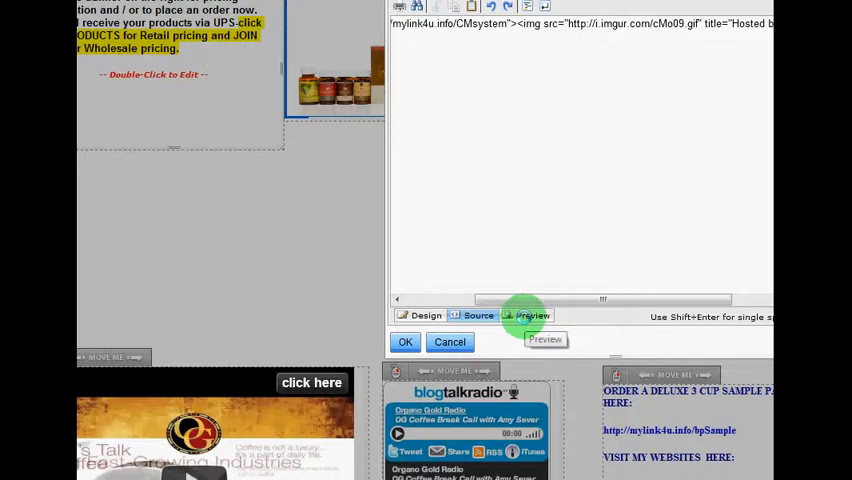
pyautogui.click(533, 315)
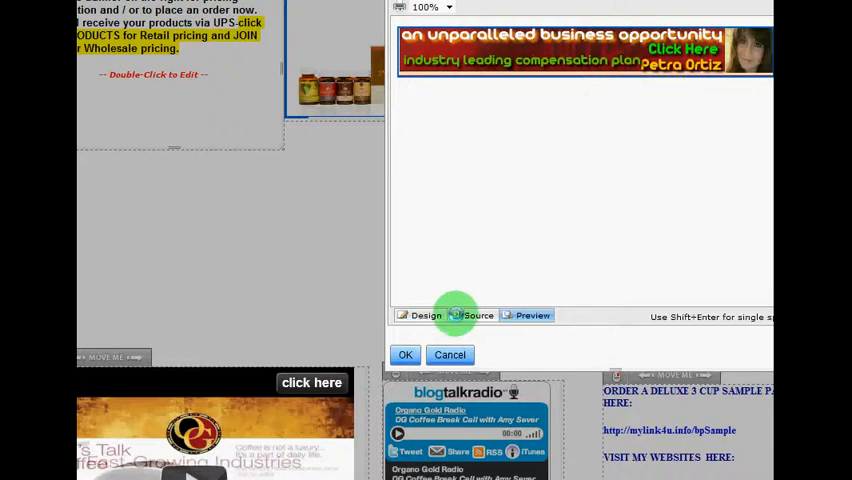
pyautogui.click(478, 315)
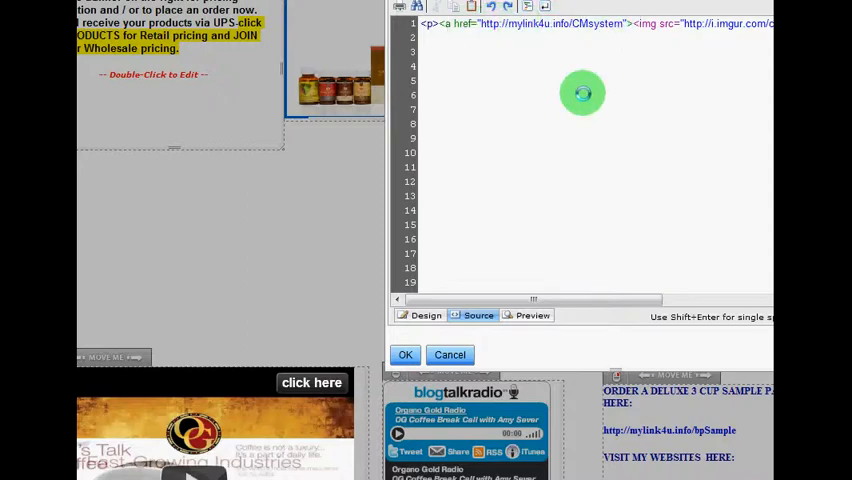
pyautogui.moveTo(698, 72)
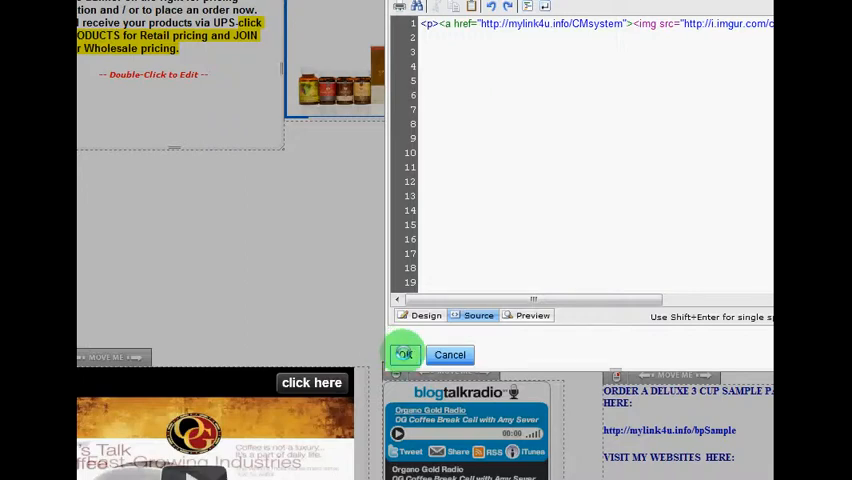
# - Insert the linked banner block below the product photo and save the page
pyautogui.click(404, 354)
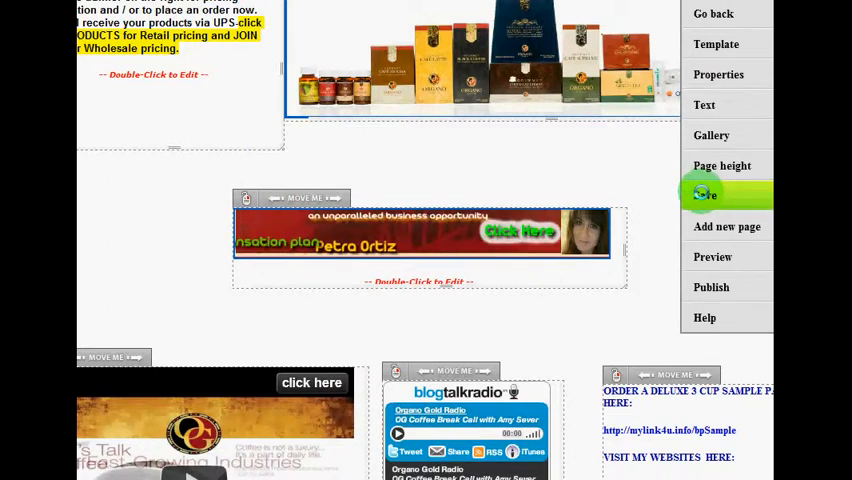
pyautogui.click(706, 193)
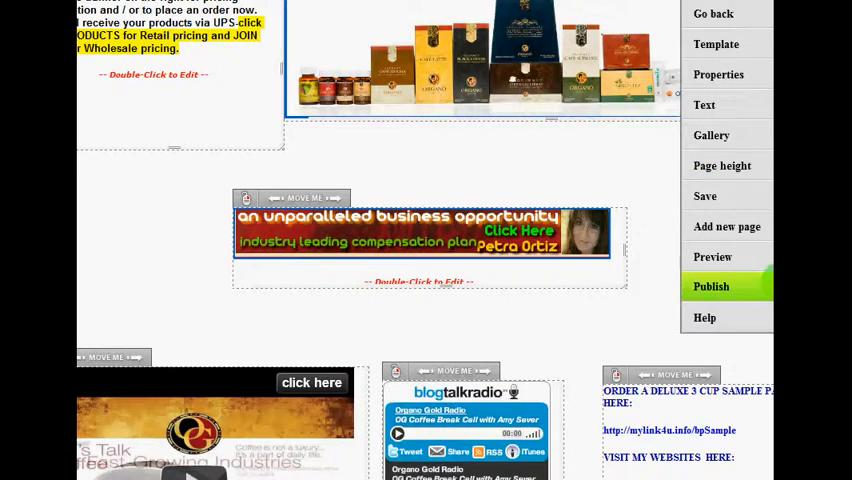
# - Publish the page and confirm with Yes
pyautogui.click(711, 287)
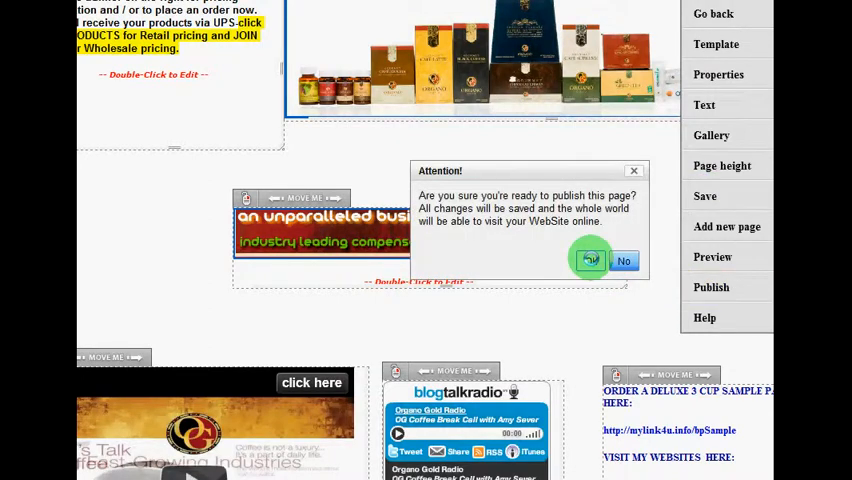
pyautogui.click(590, 261)
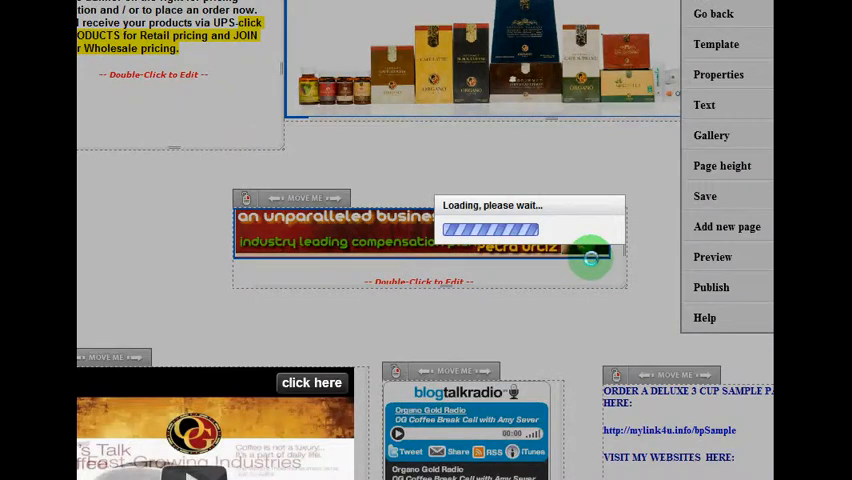